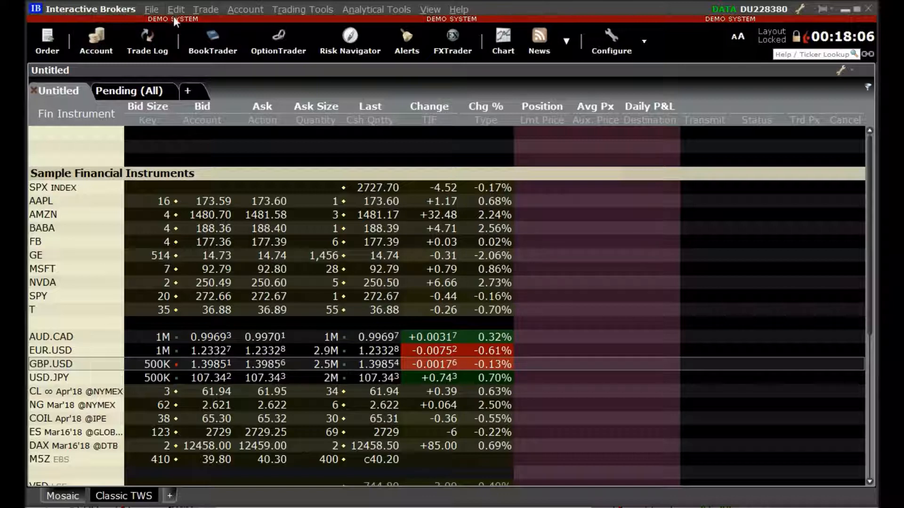
# Reach the Global Configuration via Edit and expand the API group in the tree
pyautogui.click(176, 10)
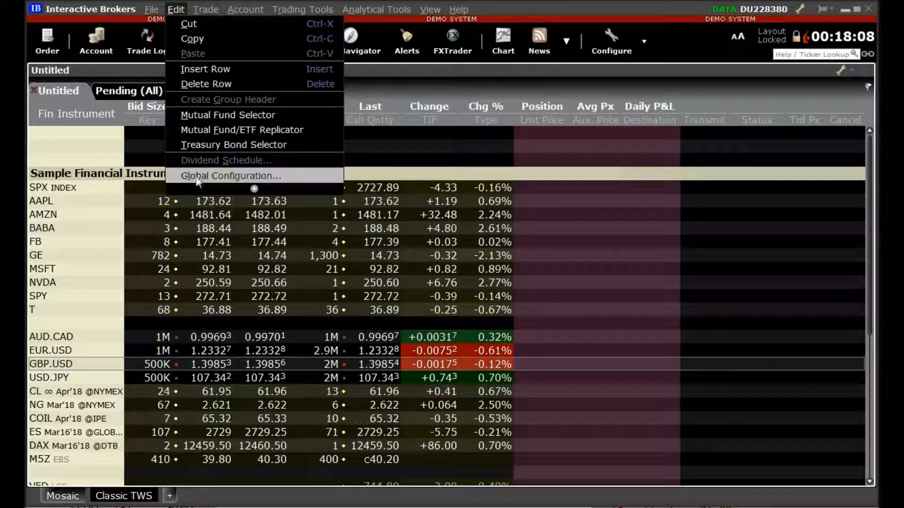
pyautogui.click(232, 176)
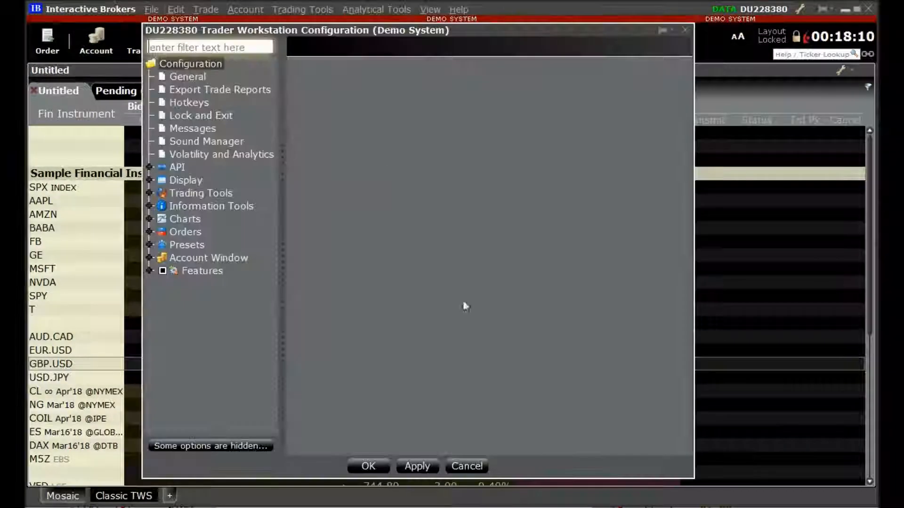
pyautogui.moveTo(474, 184)
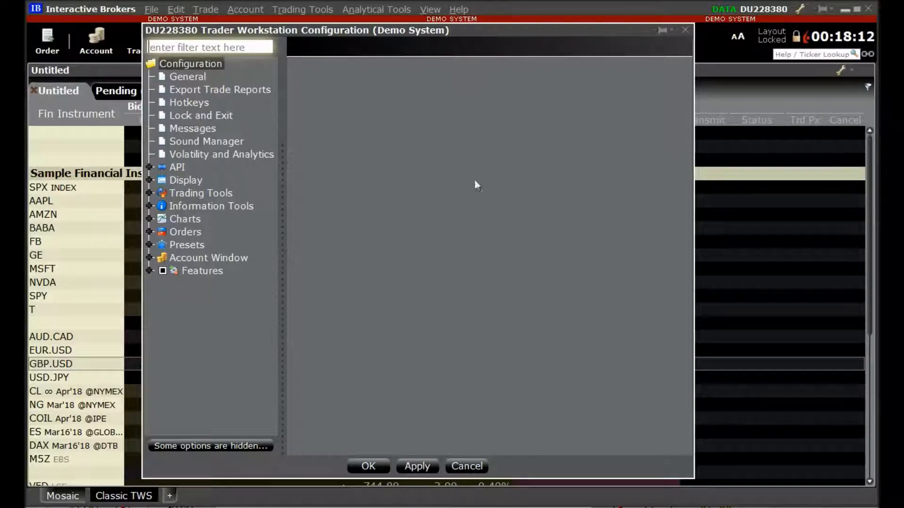
pyautogui.click(150, 168)
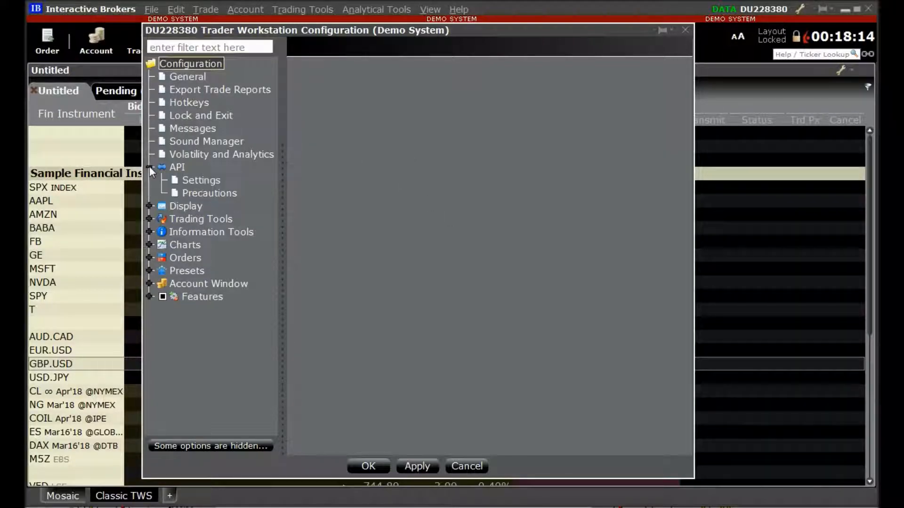
# Enable ActiveX and Socket Clients with socket port 7497, include FX positions, and confirm with OK
pyautogui.click(202, 180)
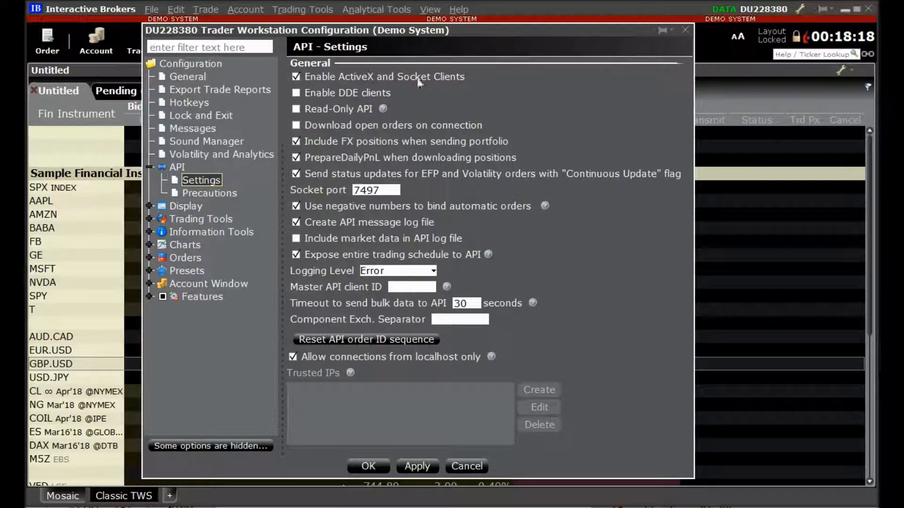
pyautogui.click(296, 76)
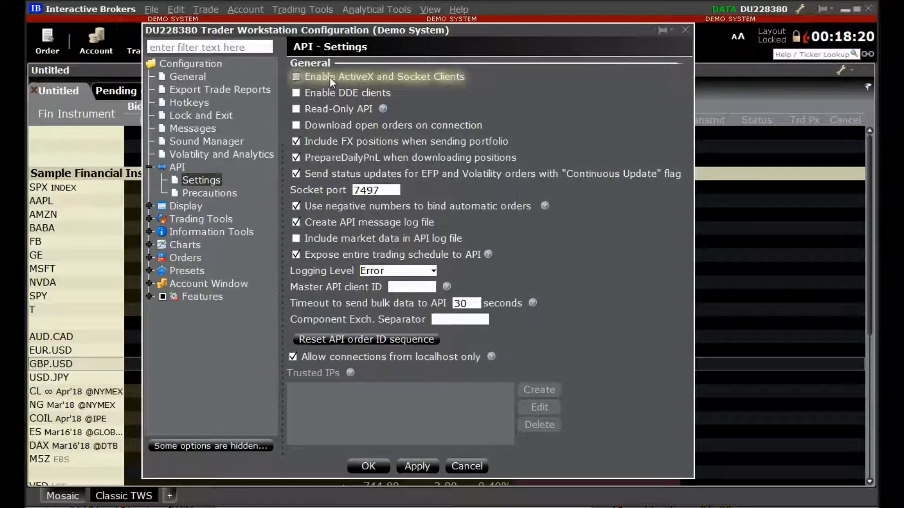
pyautogui.click(296, 76)
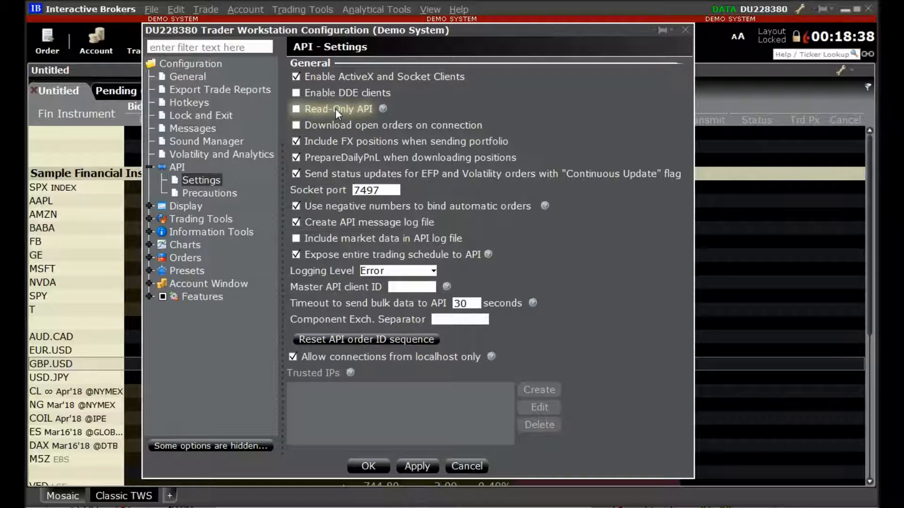
pyautogui.moveTo(443, 133)
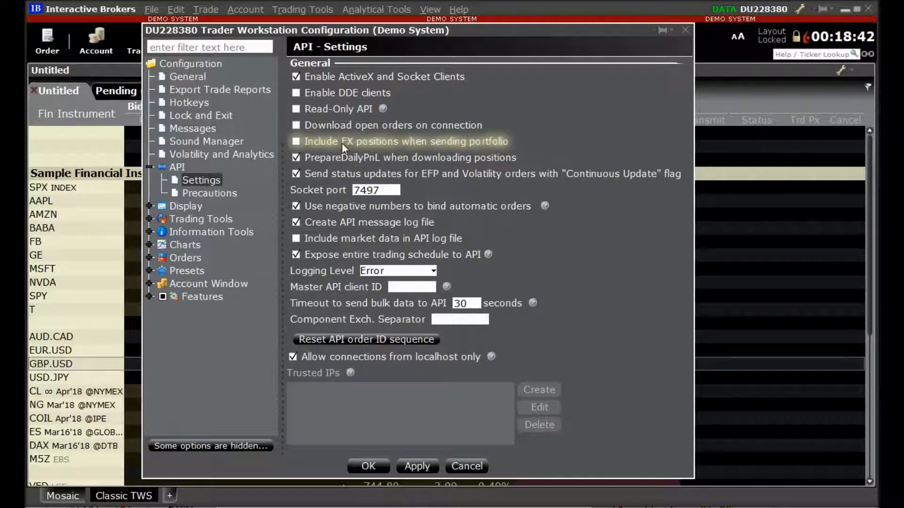
pyautogui.click(296, 141)
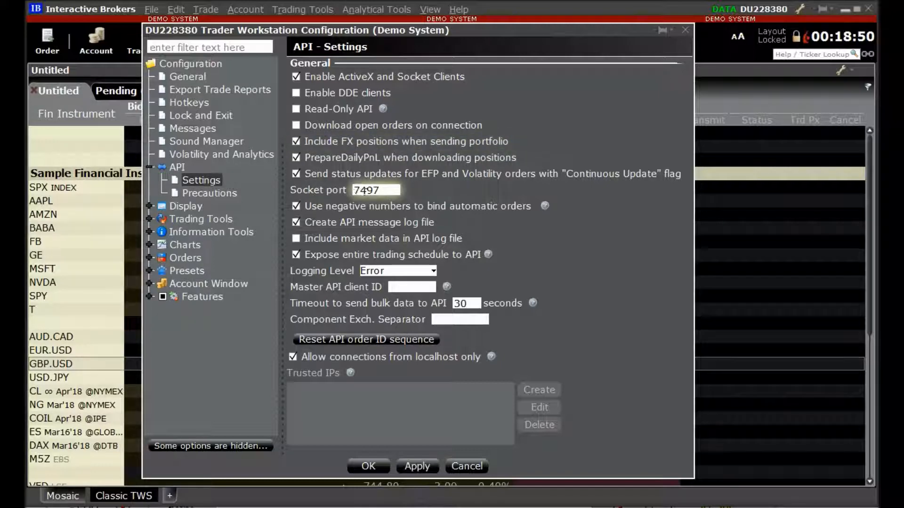
pyautogui.click(375, 189)
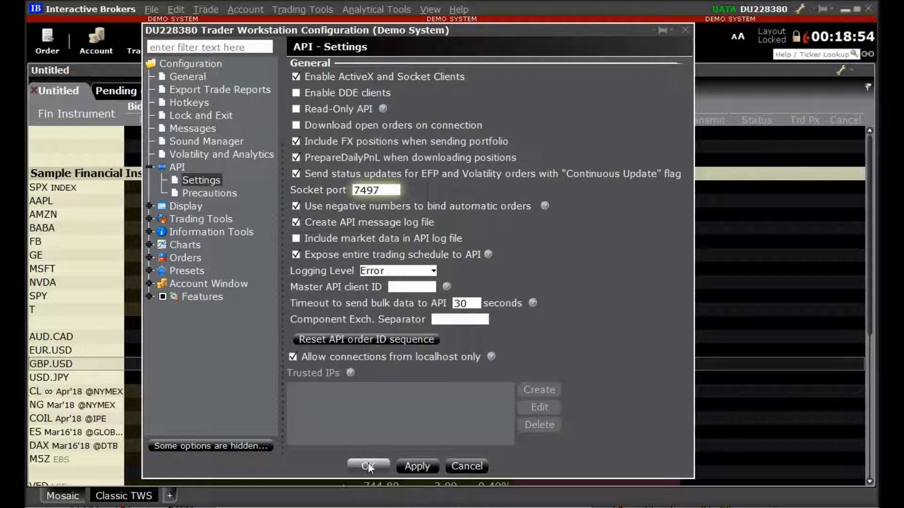
pyautogui.click(368, 466)
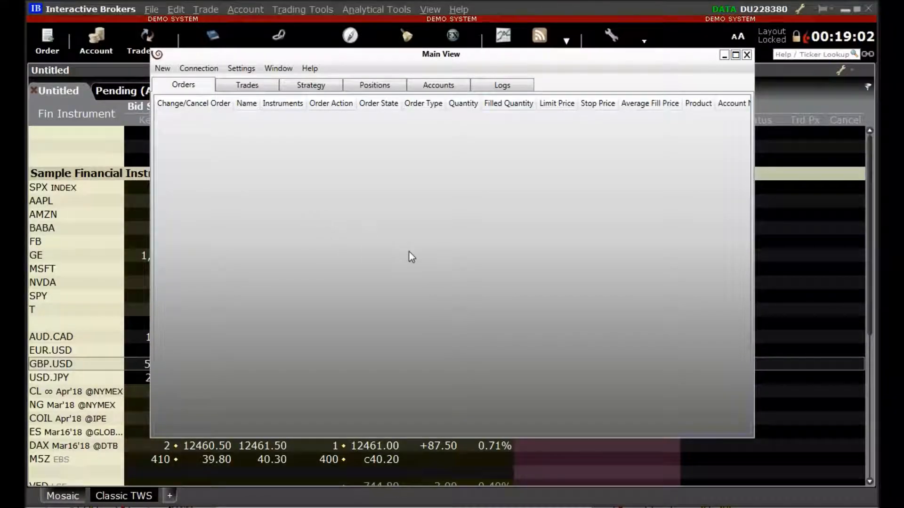
# Start a new connection from Connection > Add Edit Connection using the Add button
pyautogui.click(198, 68)
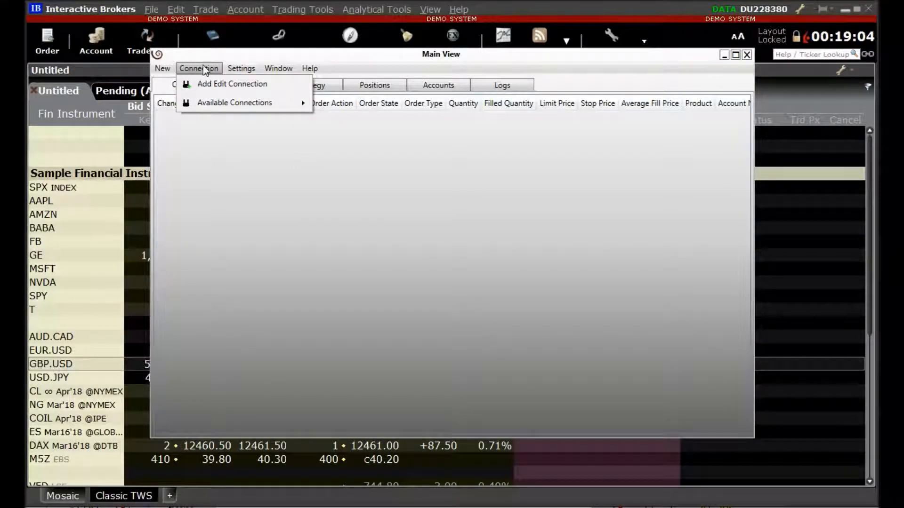
pyautogui.click(232, 84)
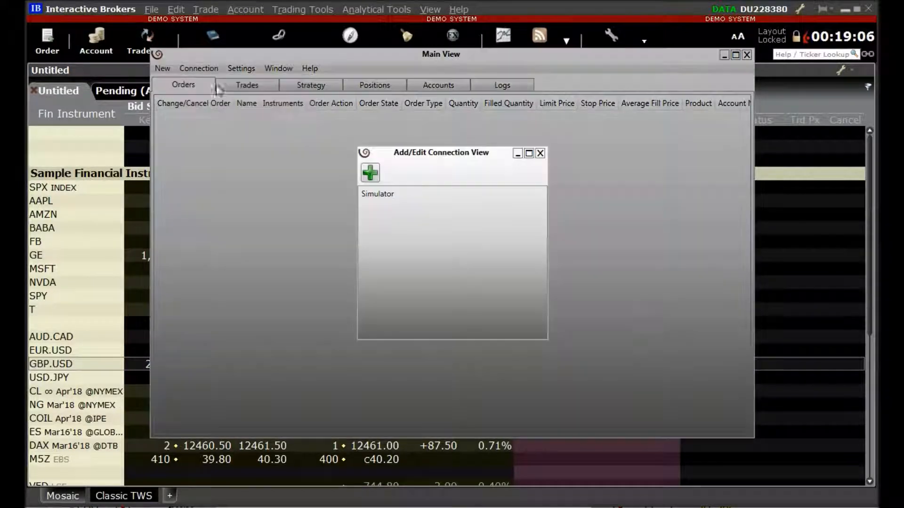
pyautogui.moveTo(466, 271)
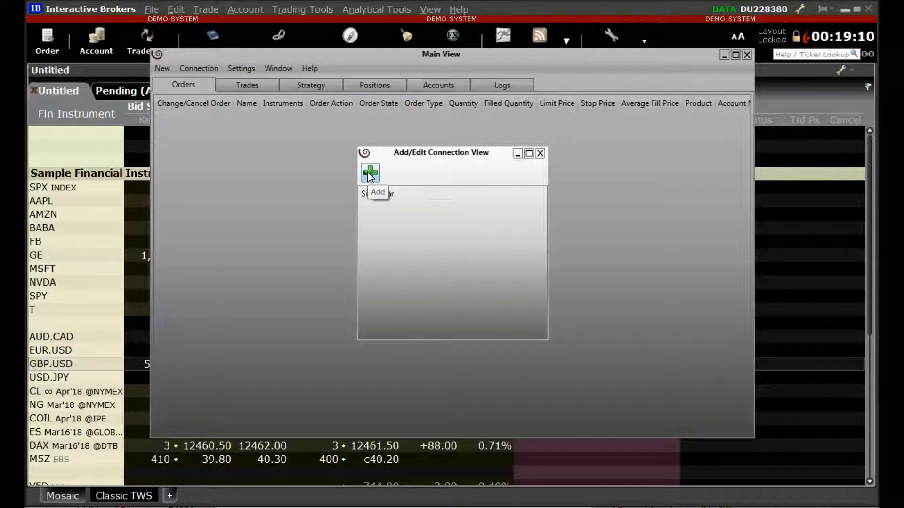
pyautogui.click(369, 172)
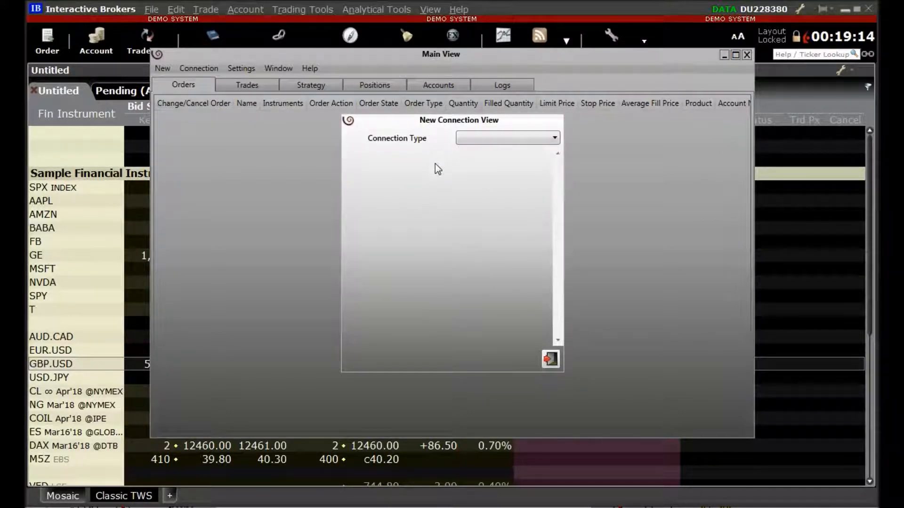
pyautogui.moveTo(388, 147)
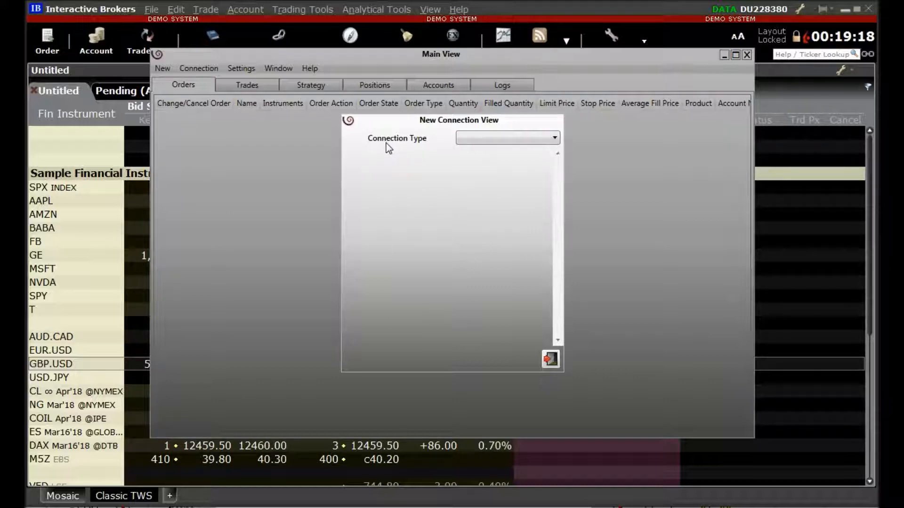
# Choose Interactive Brokers as the connection type and name it 'IB TWS'
pyautogui.click(552, 138)
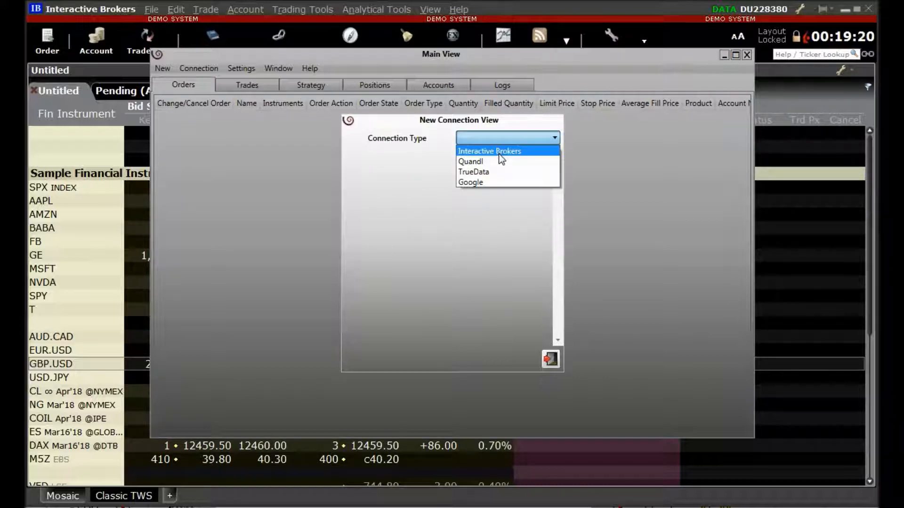
pyautogui.click(488, 151)
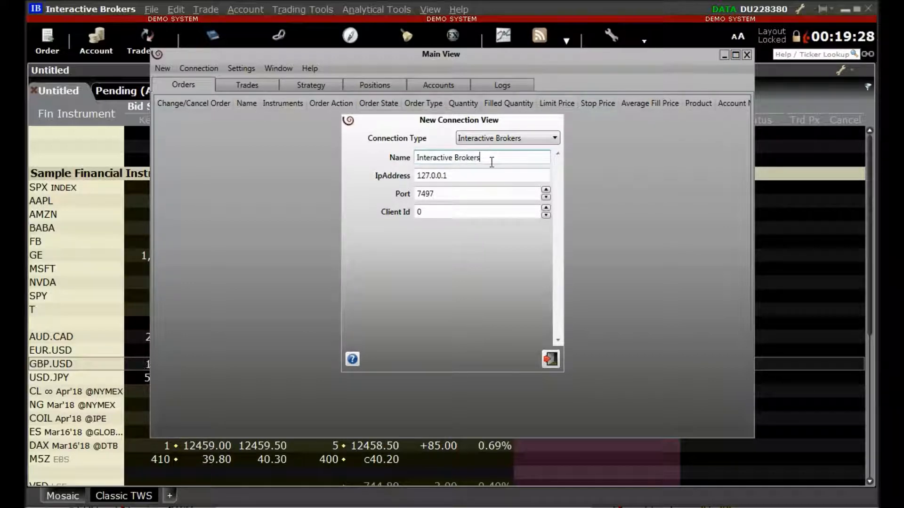
pyautogui.tripleClick(481, 158)
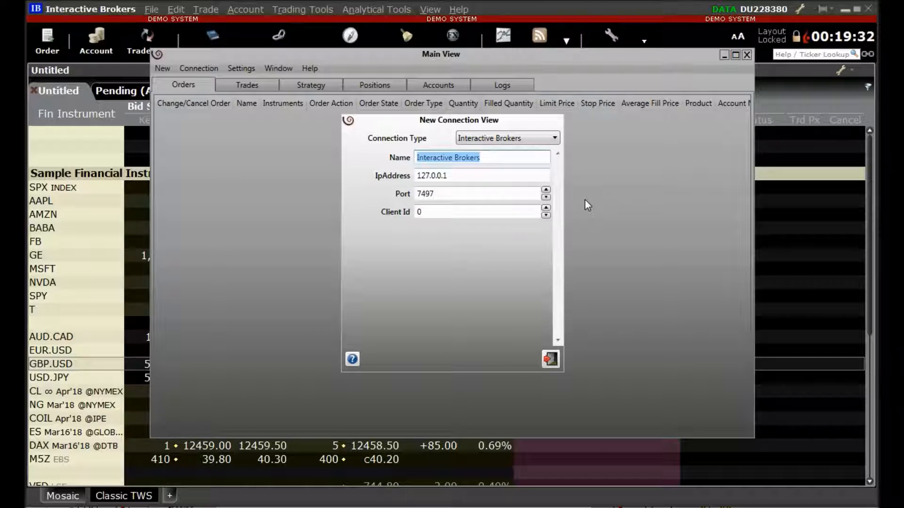
pyautogui.write('IB T')
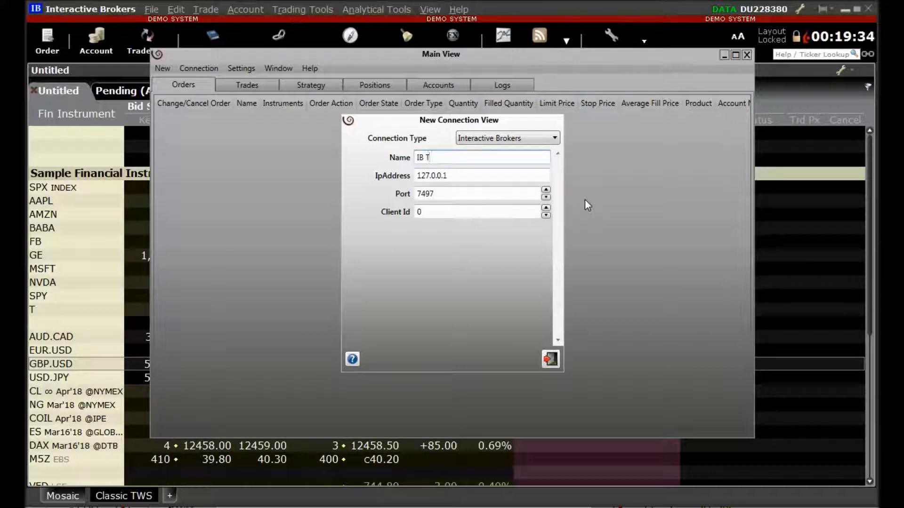
pyautogui.write('S')
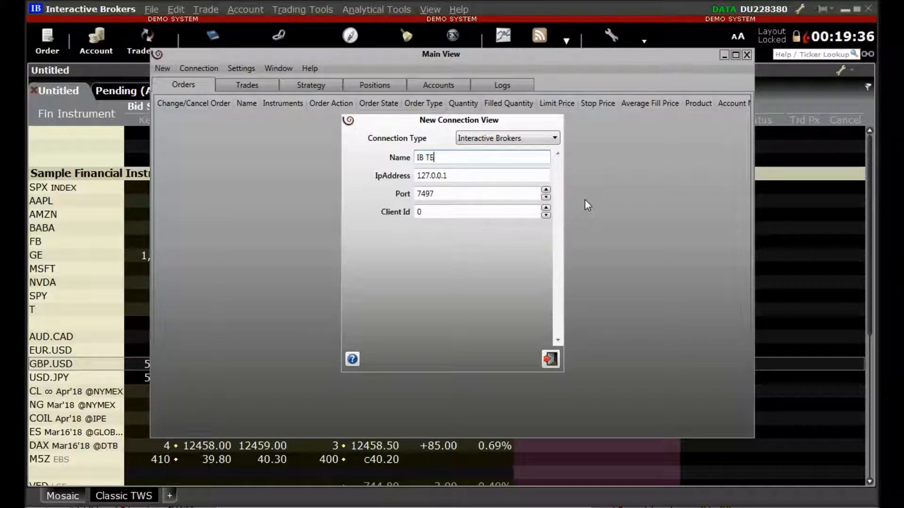
pyautogui.write('WS')
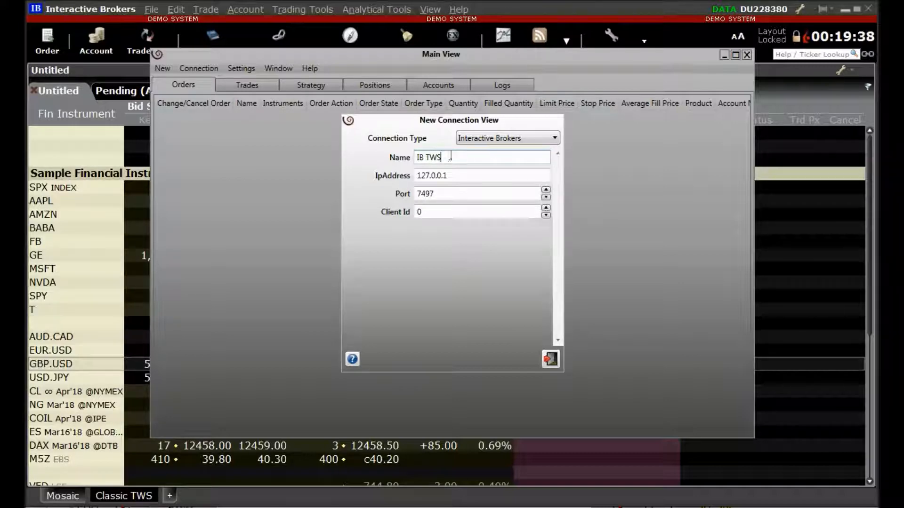
# Check the IpAddress 127.0.0.1, Port 7497 and Client Id 0 fields
pyautogui.click(459, 176)
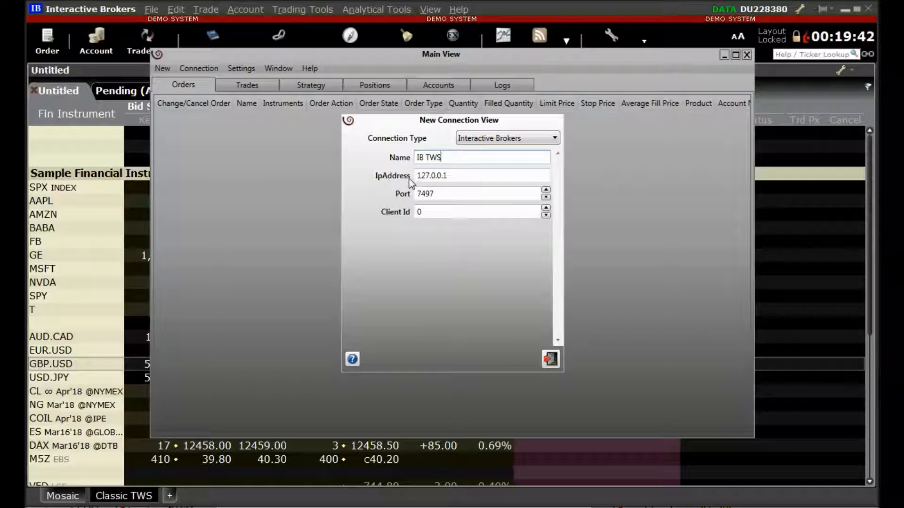
pyautogui.click(456, 176)
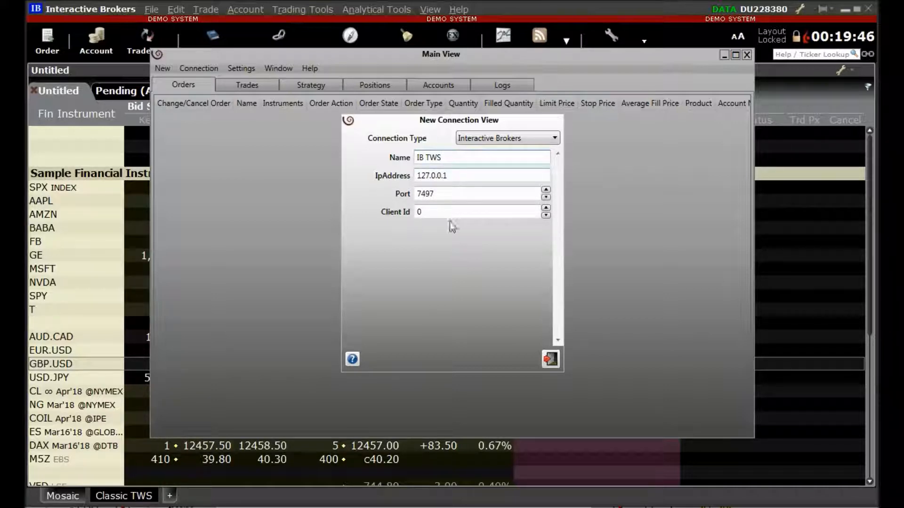
pyautogui.click(443, 194)
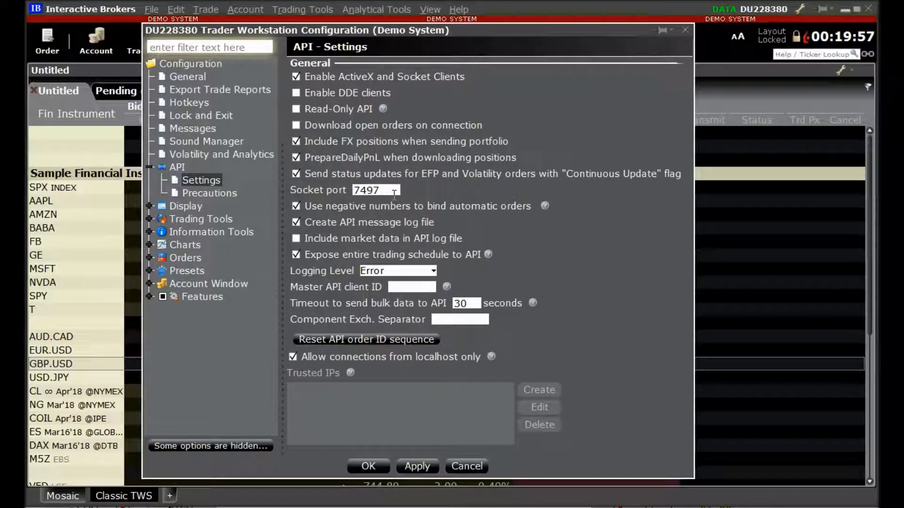
pyautogui.click(368, 466)
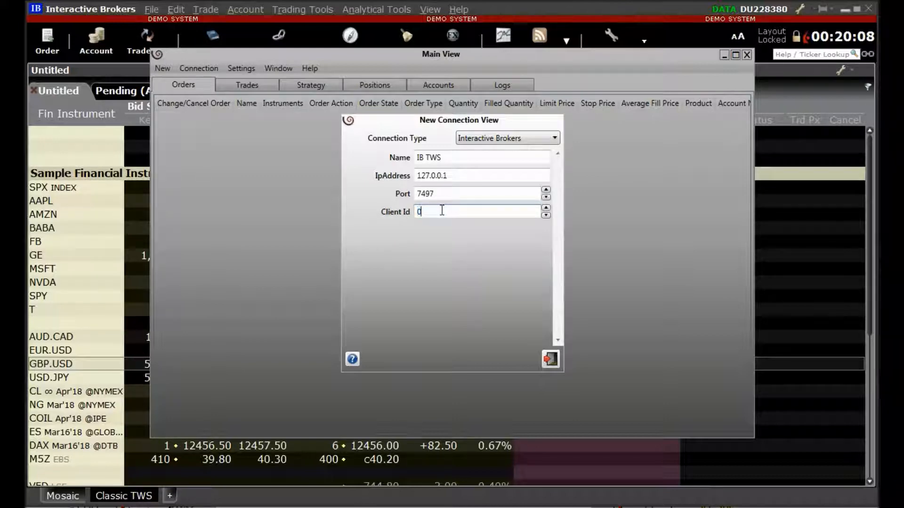
pyautogui.moveTo(446, 259)
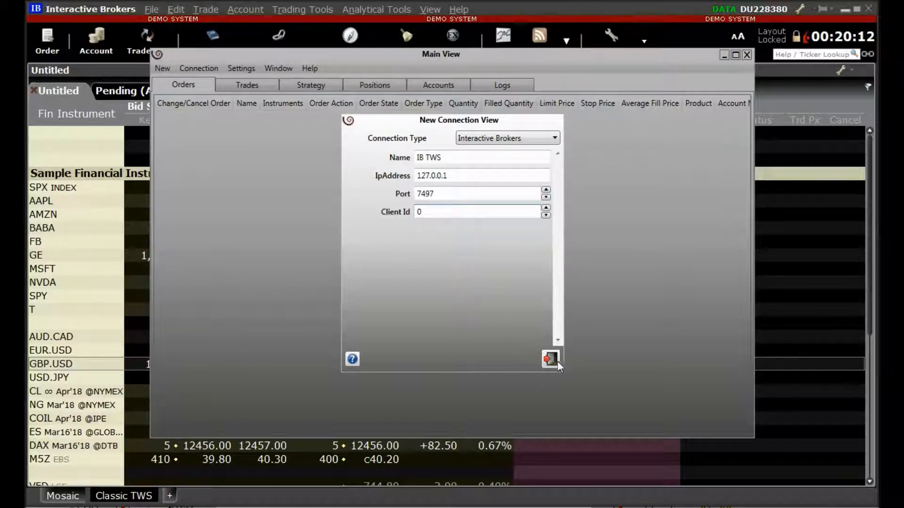
# Save IB TWS to the connection list, review its details, save again and close the list
pyautogui.click(549, 358)
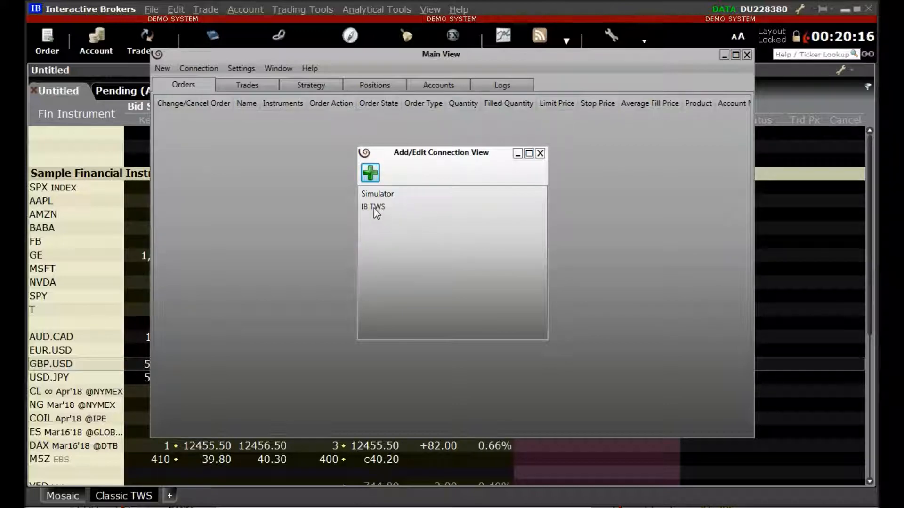
pyautogui.click(372, 207)
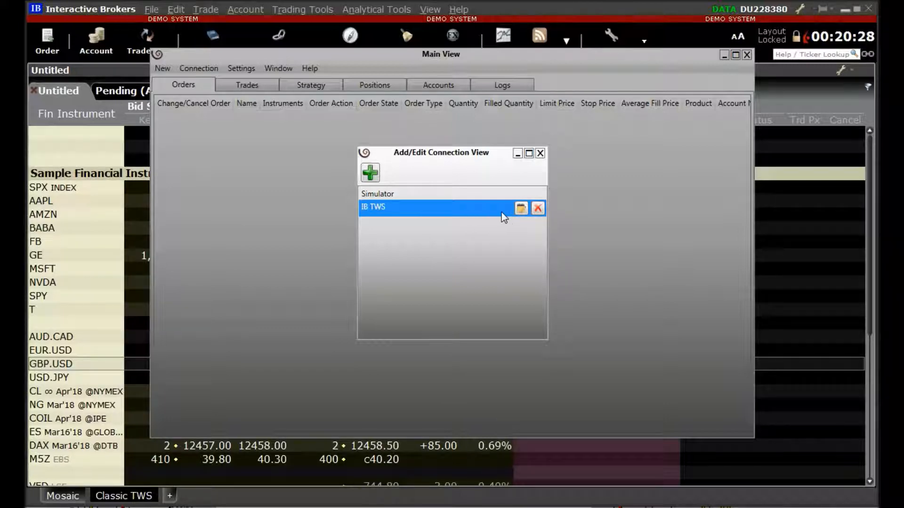
pyautogui.click(520, 208)
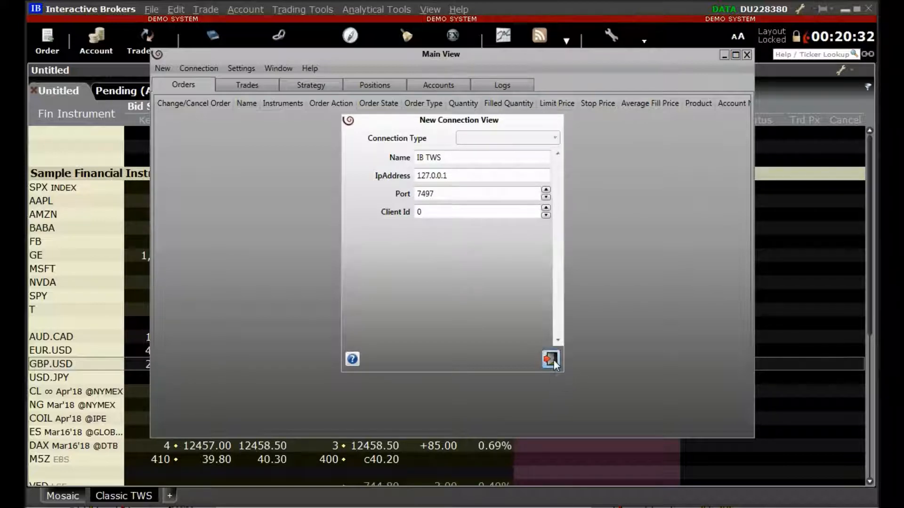
pyautogui.click(549, 358)
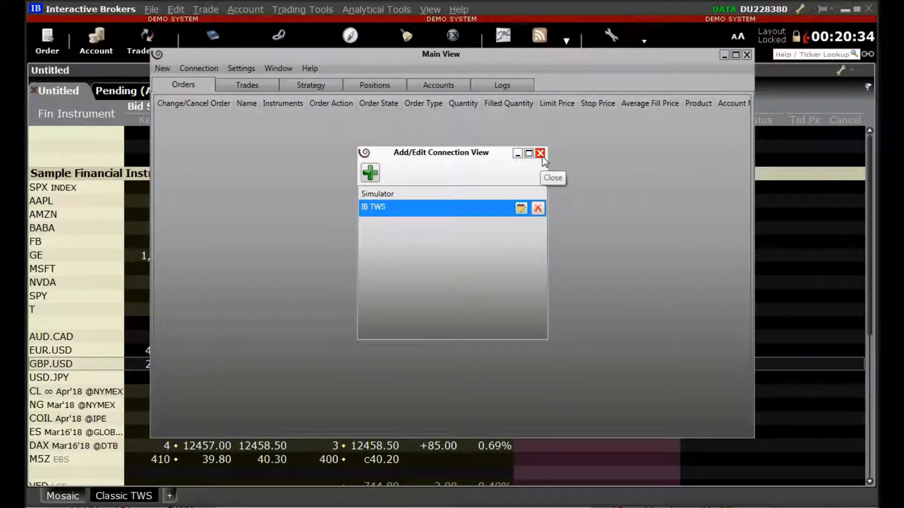
pyautogui.click(540, 153)
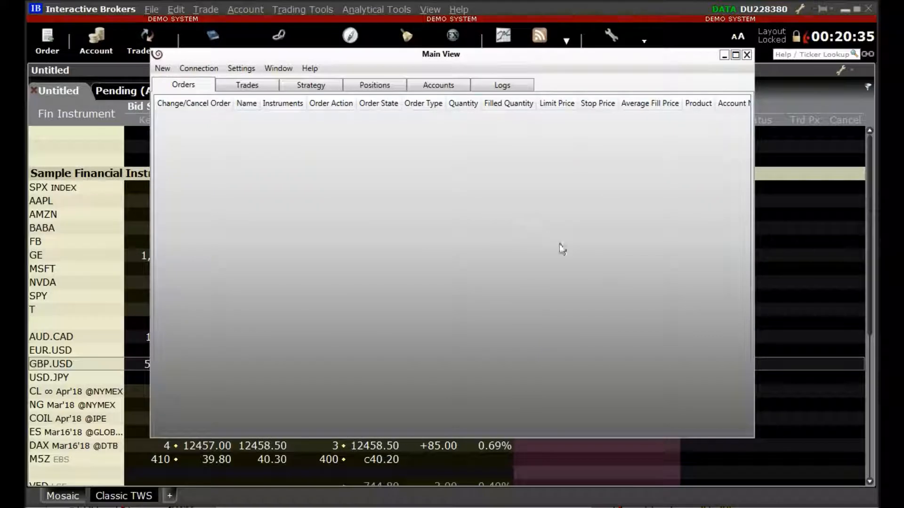
pyautogui.moveTo(540, 214)
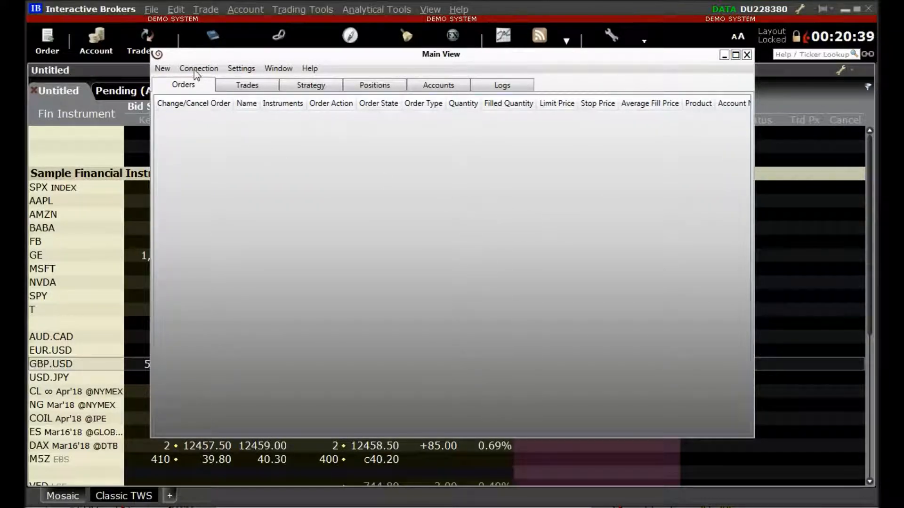
# Connect via Connection > Available Connections > IB TWS
pyautogui.click(199, 67)
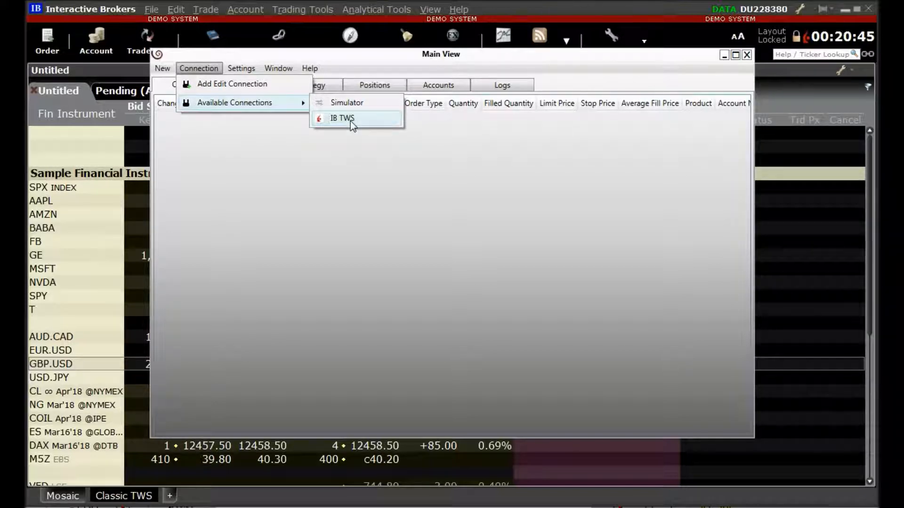
pyautogui.click(342, 118)
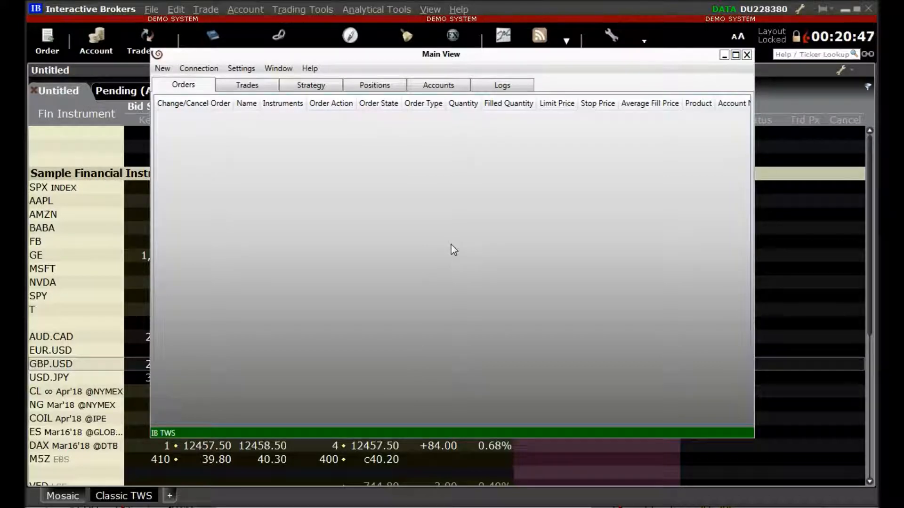